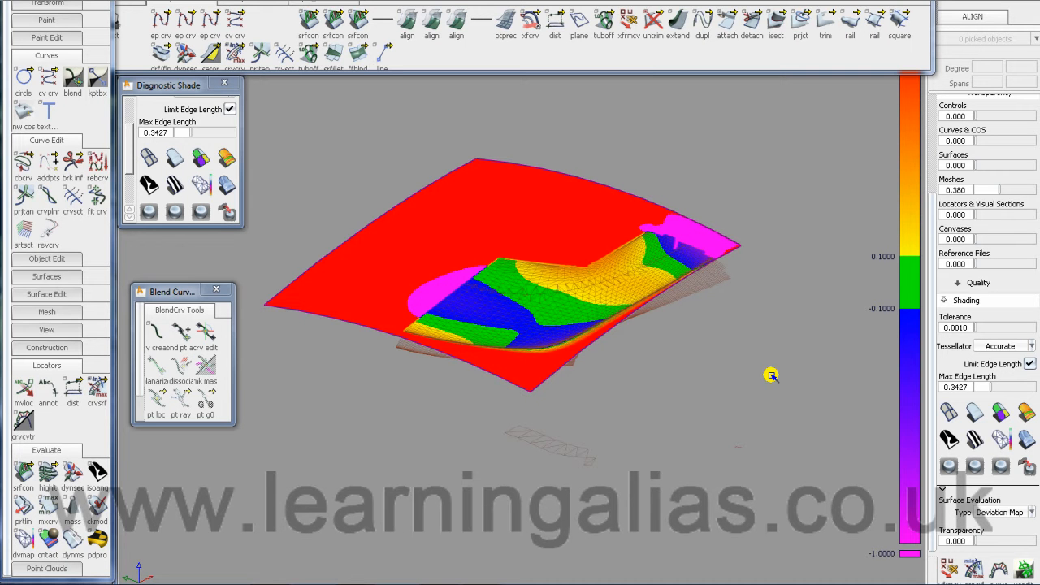
mouse_move(751, 372)
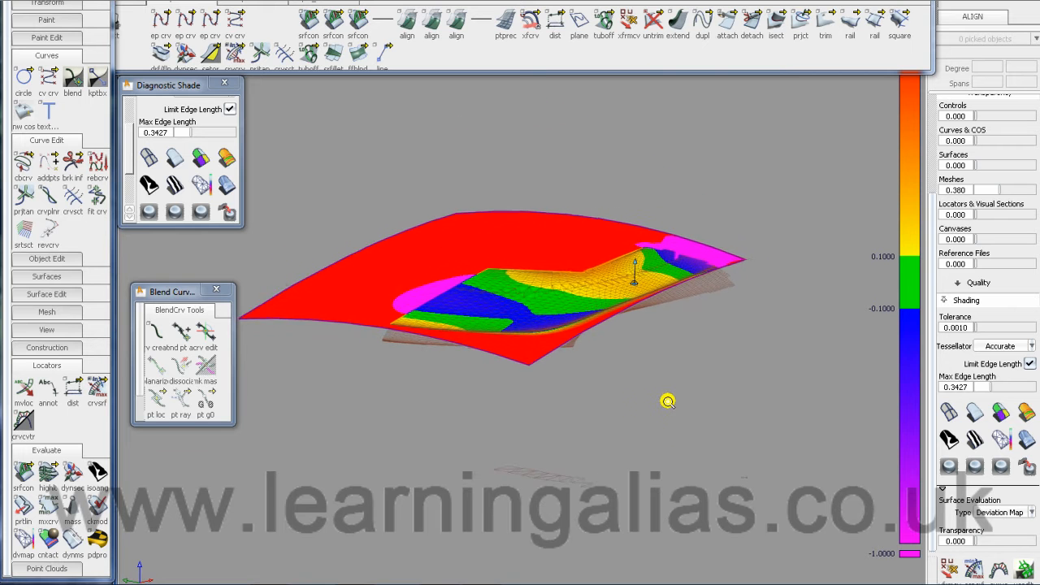
Step: Zoom in on the deviation map to mark the 0.1677 reading on the blue region
drag(668, 401, 501, 361)
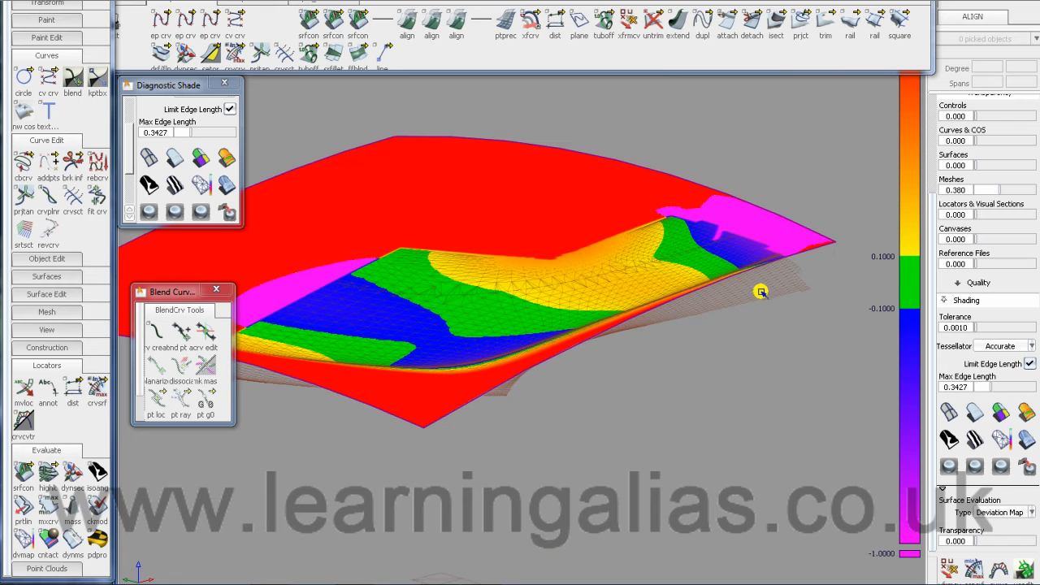
mouse_move(315, 439)
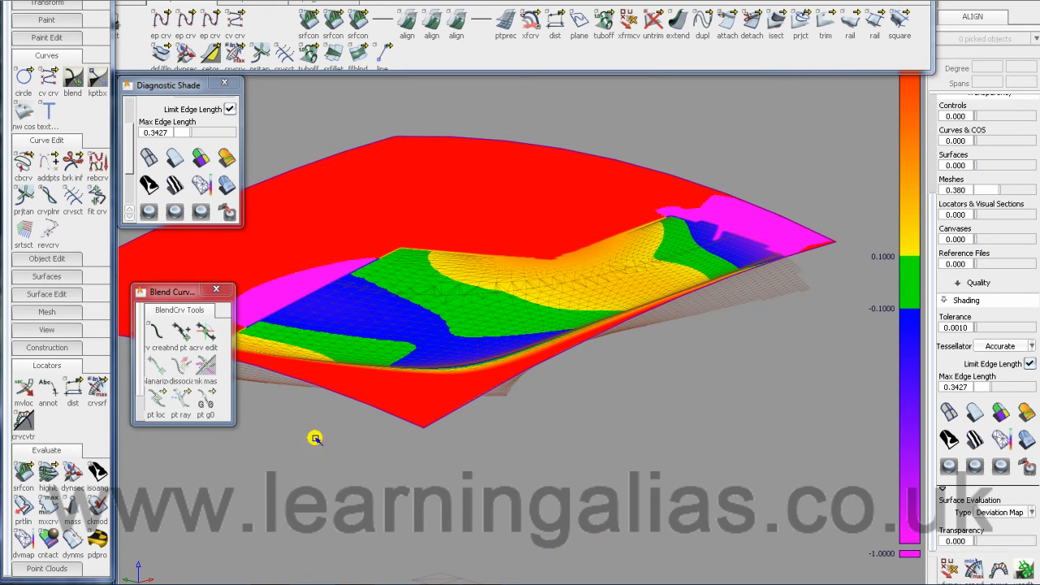
mouse_move(686, 292)
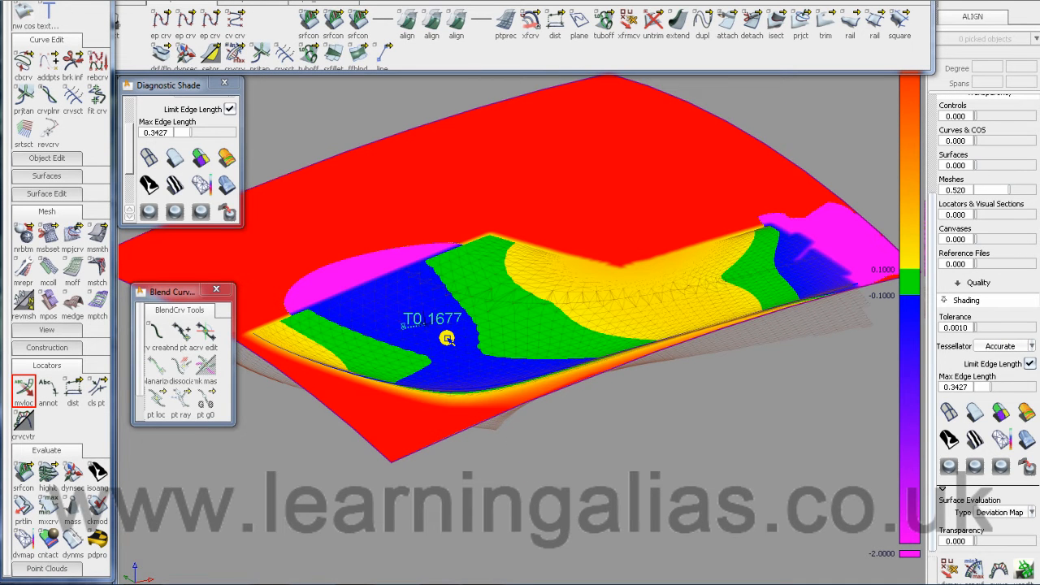
mouse_move(377, 327)
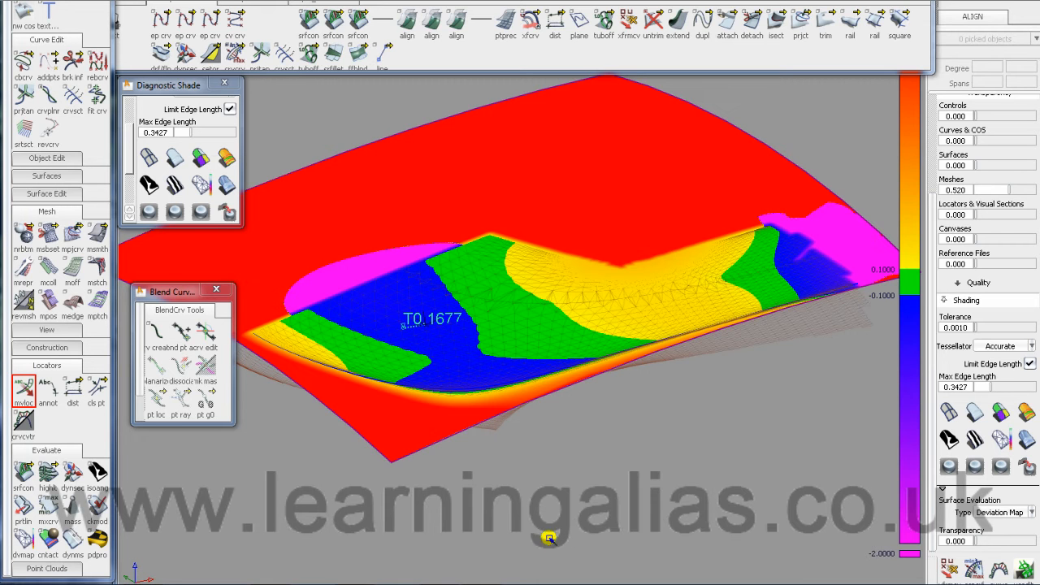
mouse_move(520, 210)
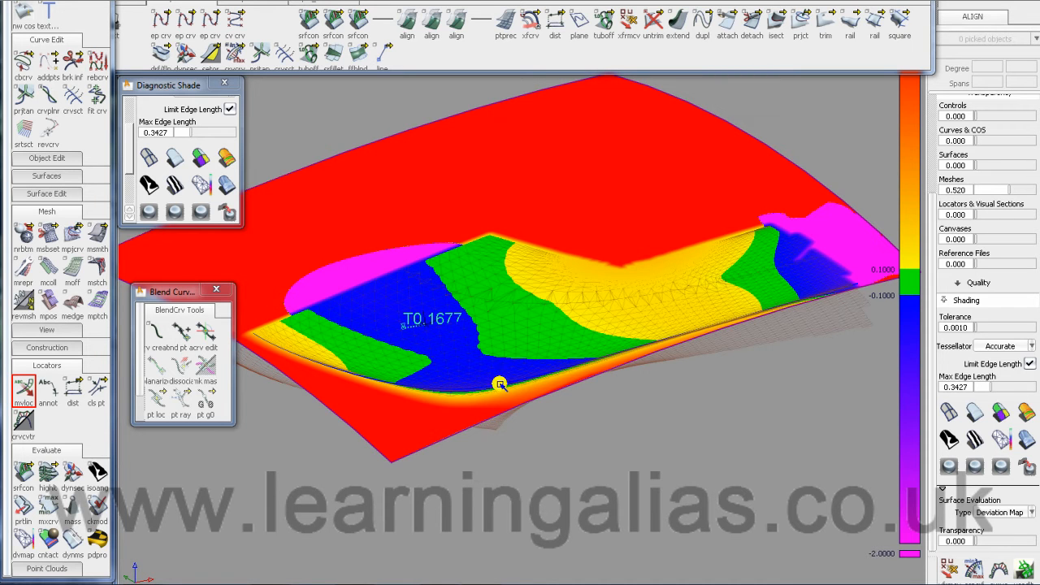
mouse_move(468, 369)
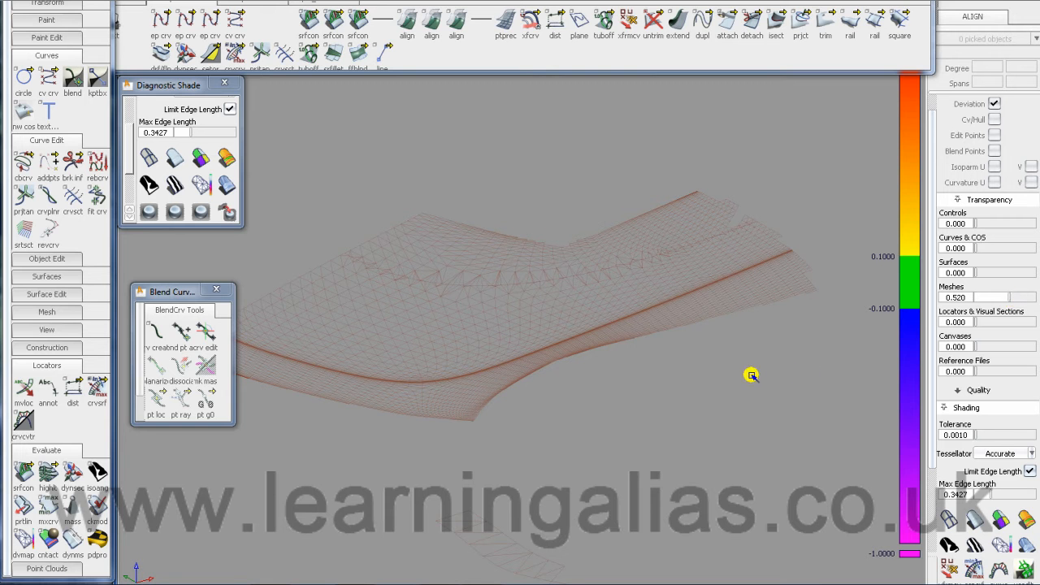
Step: Show the scanned mesh with zebra stripe shading and tumble around it to inspect the flow
click(174, 186)
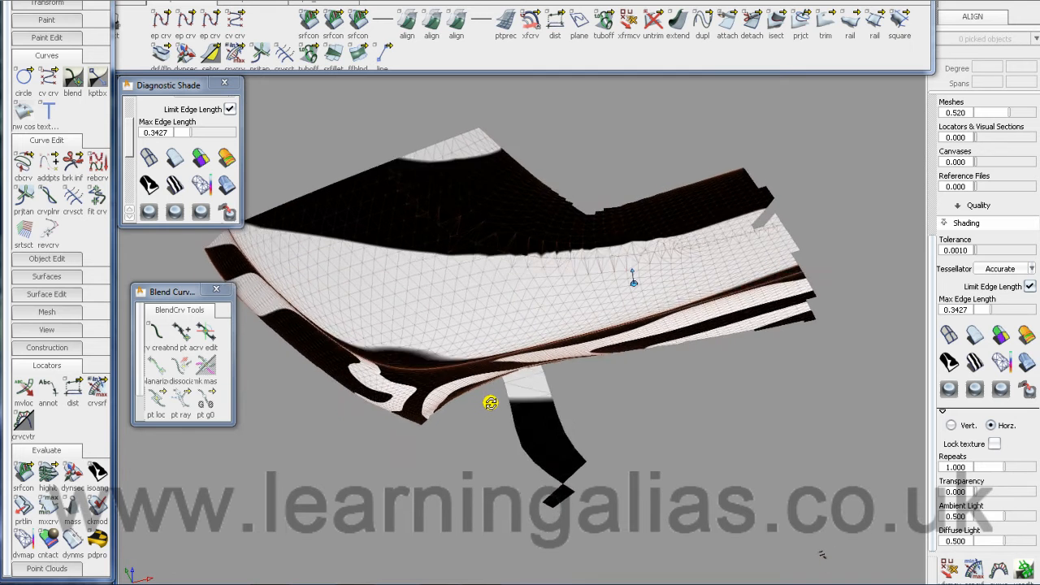
drag(490, 403, 679, 287)
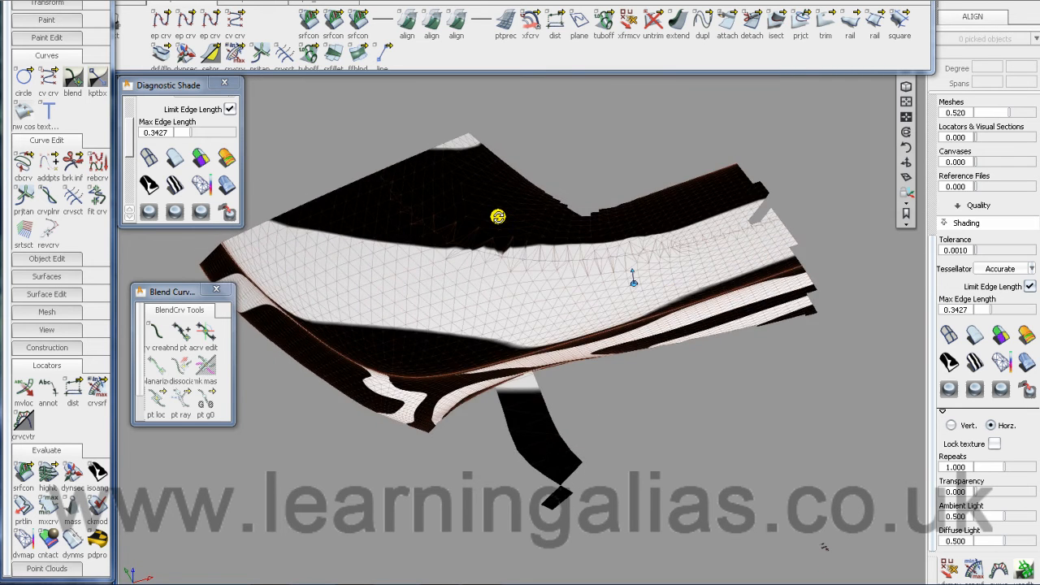
drag(498, 218, 615, 273)
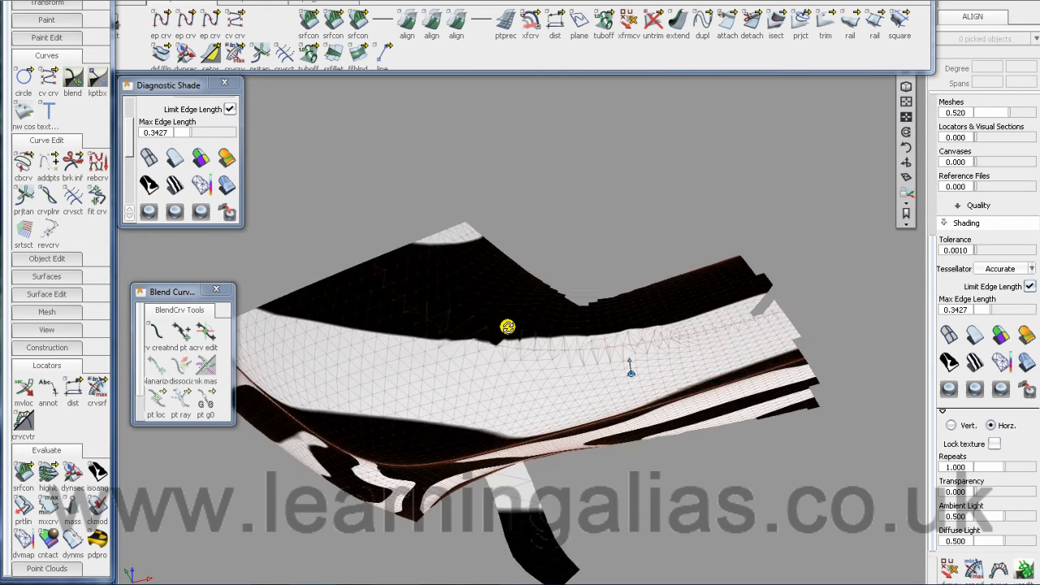
drag(507, 327, 582, 316)
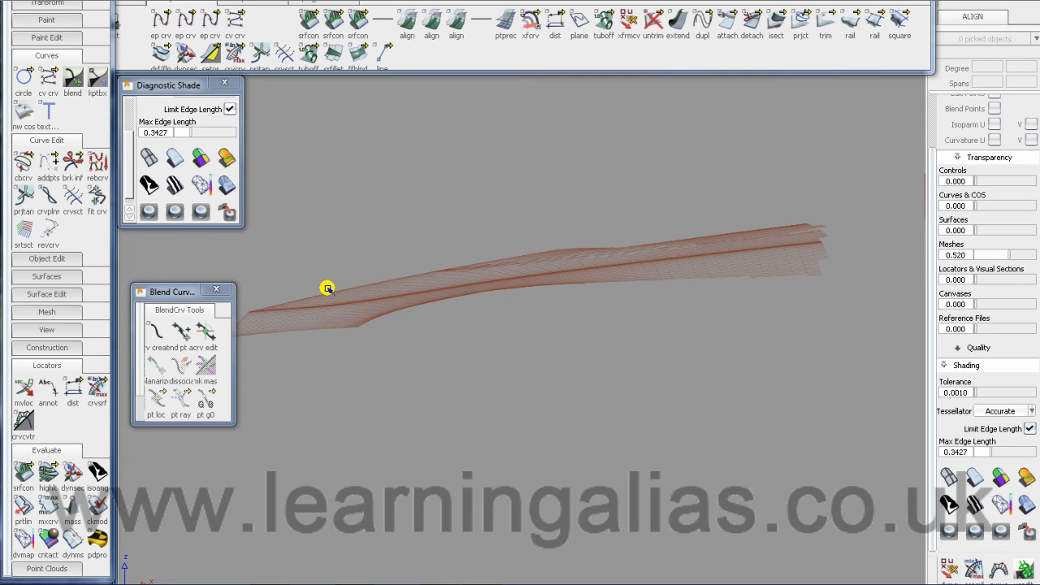
mouse_move(628, 248)
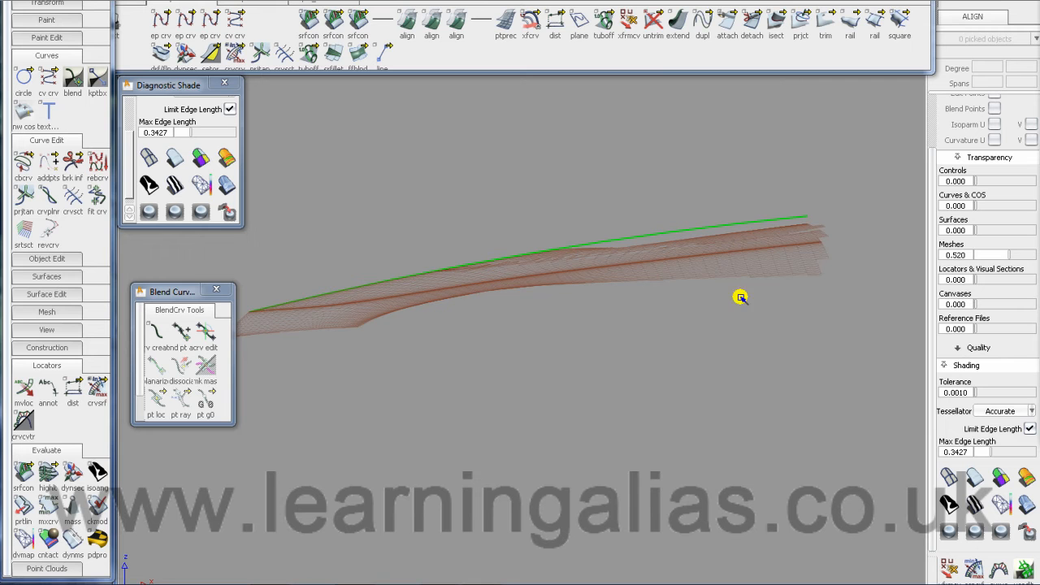
mouse_move(611, 298)
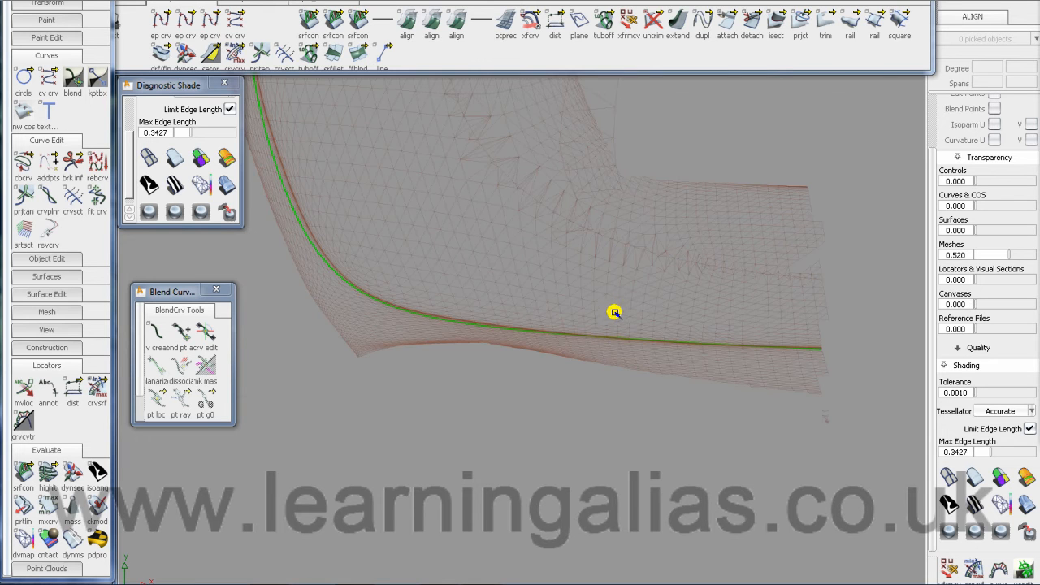
Step: Draw a CV curve along the mesh's bent edge and show its curvature comb
drag(614, 312, 585, 436)
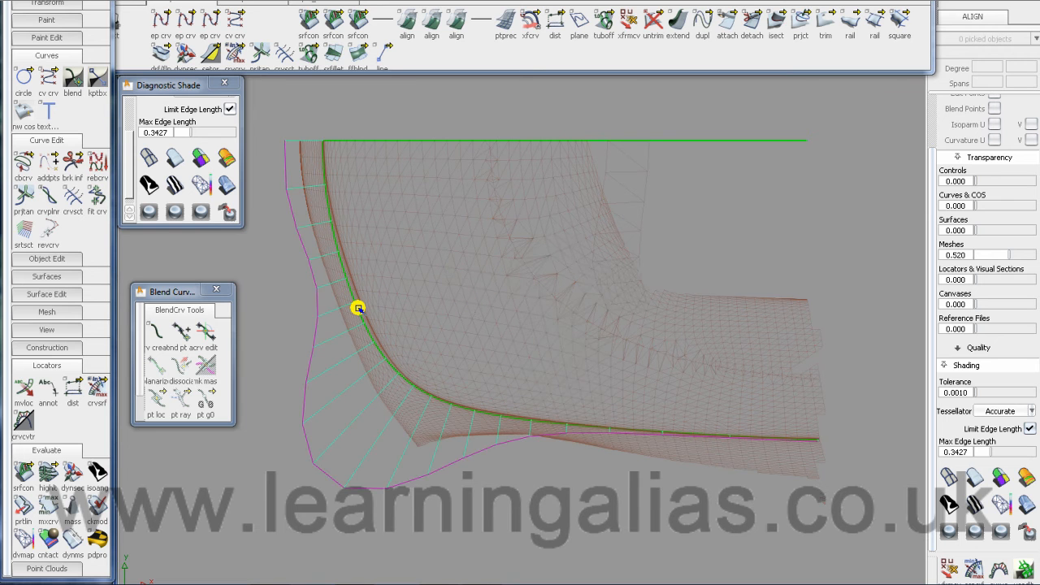
click(1031, 429)
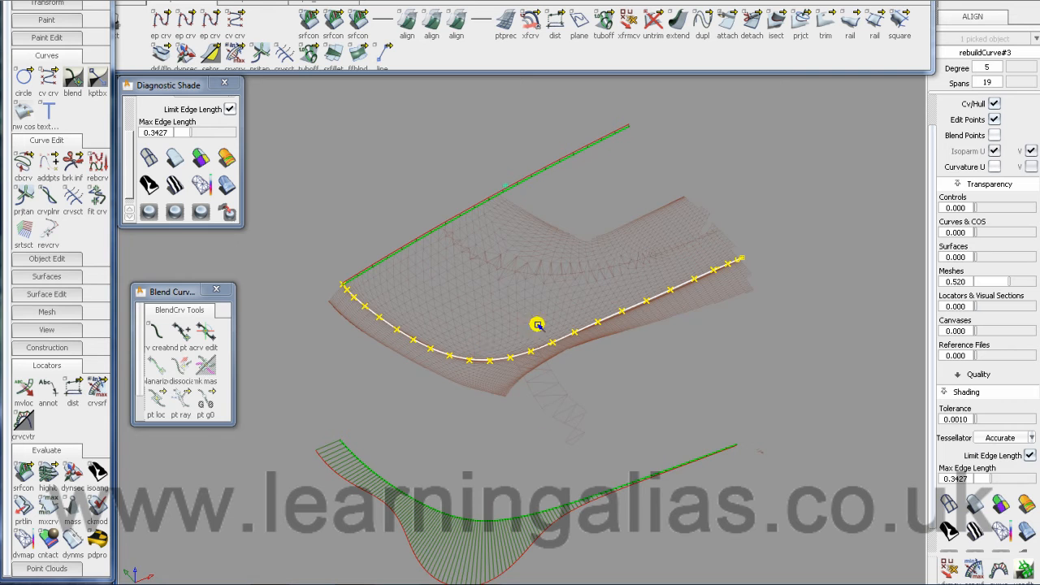
mouse_move(696, 445)
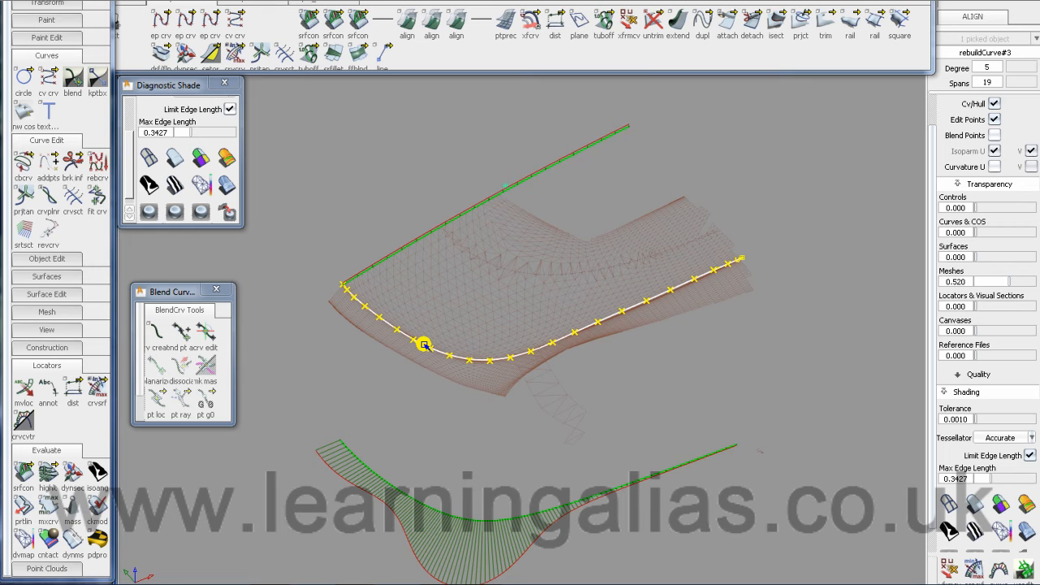
mouse_move(761, 253)
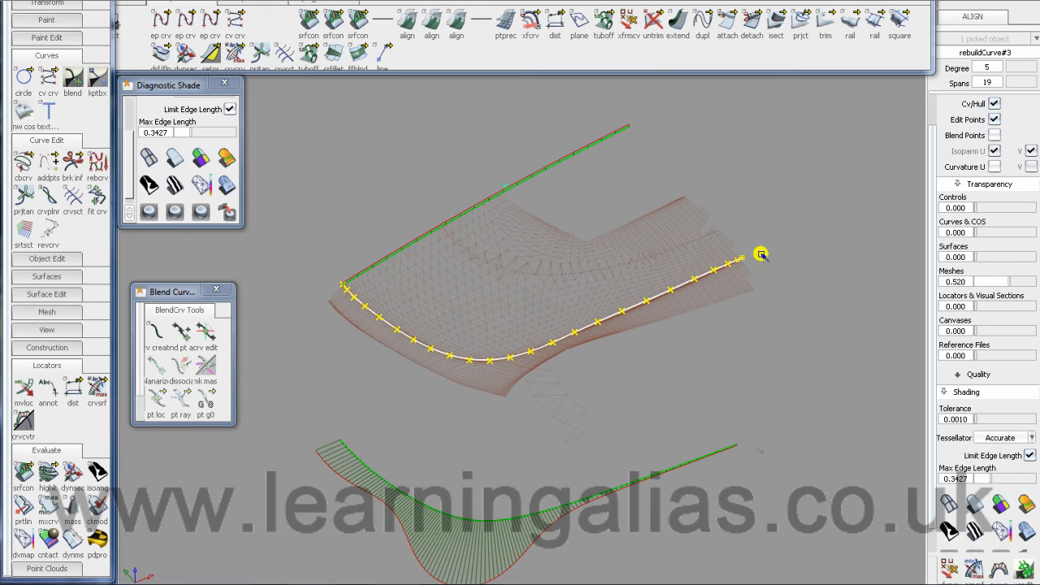
mouse_move(842, 182)
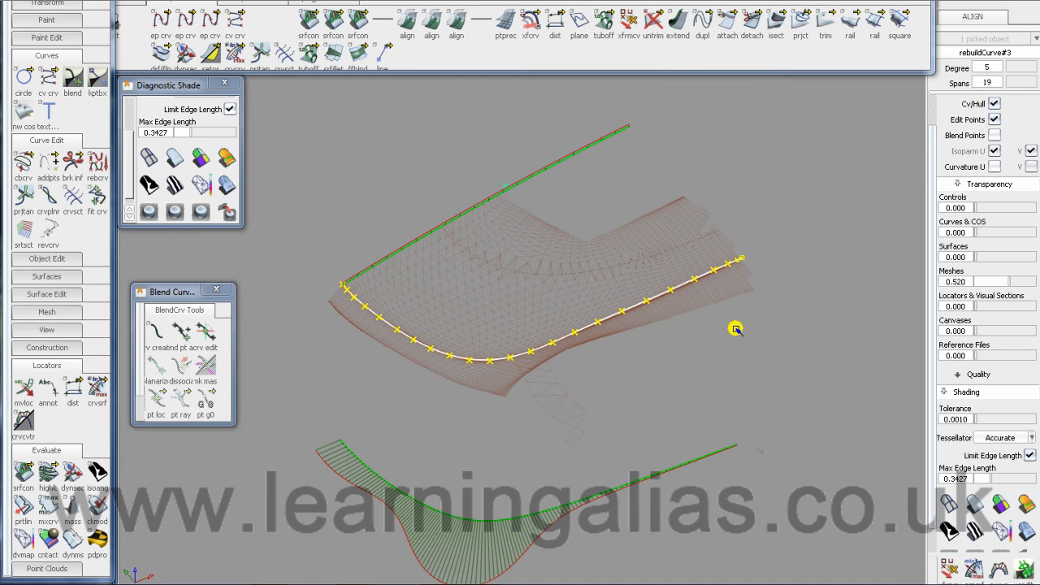
mouse_move(872, 395)
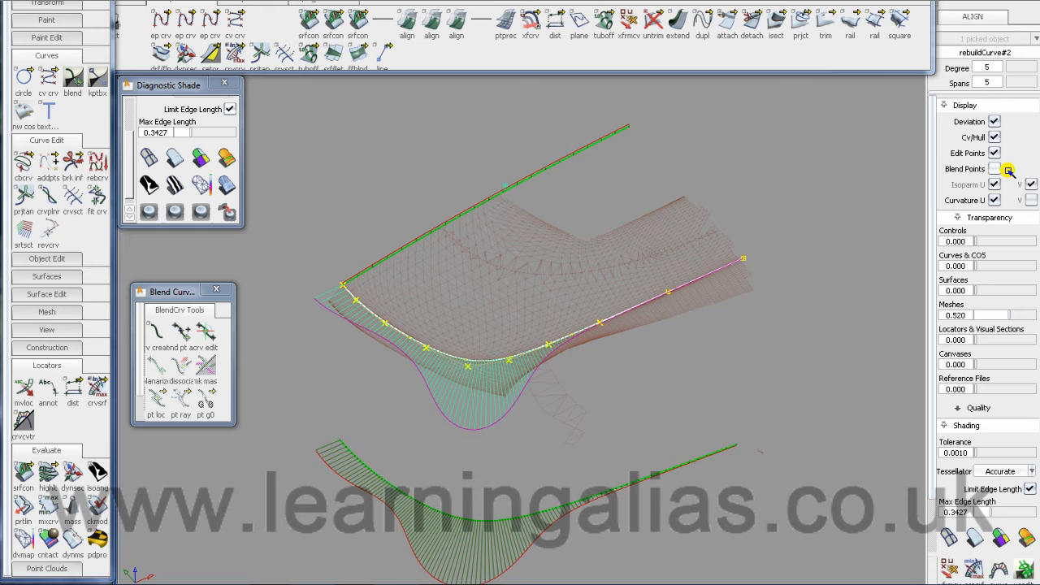
Step: Rebuild the edge curve to degree 5 with 5 spans, showing its deviation comb
click(998, 169)
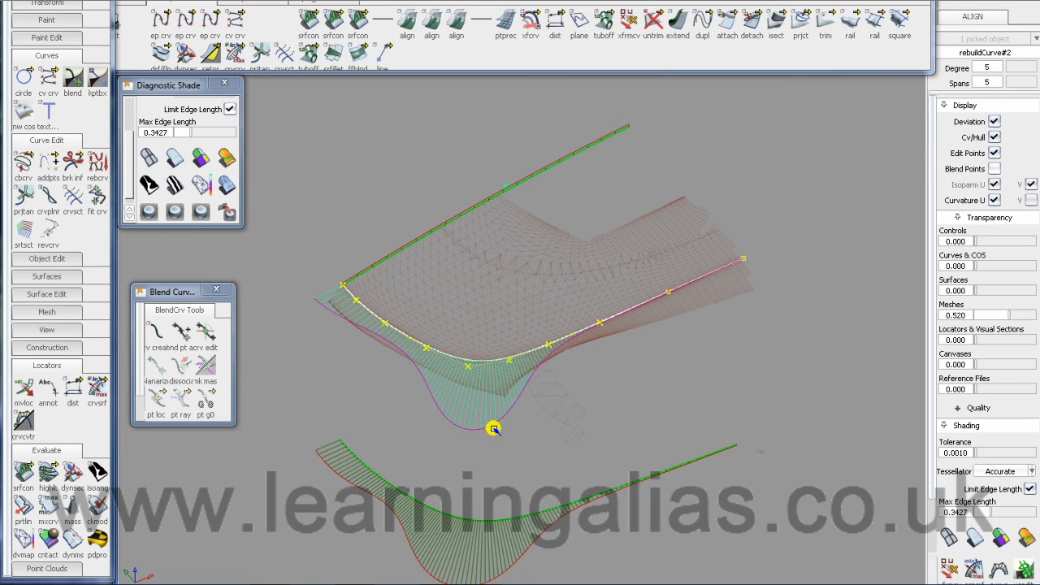
mouse_move(644, 390)
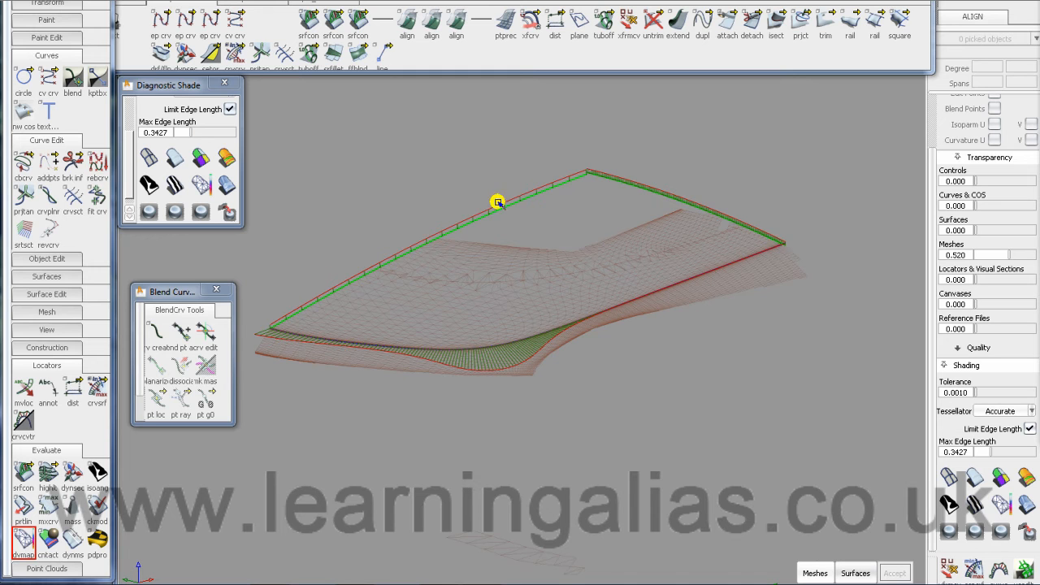
mouse_move(582, 176)
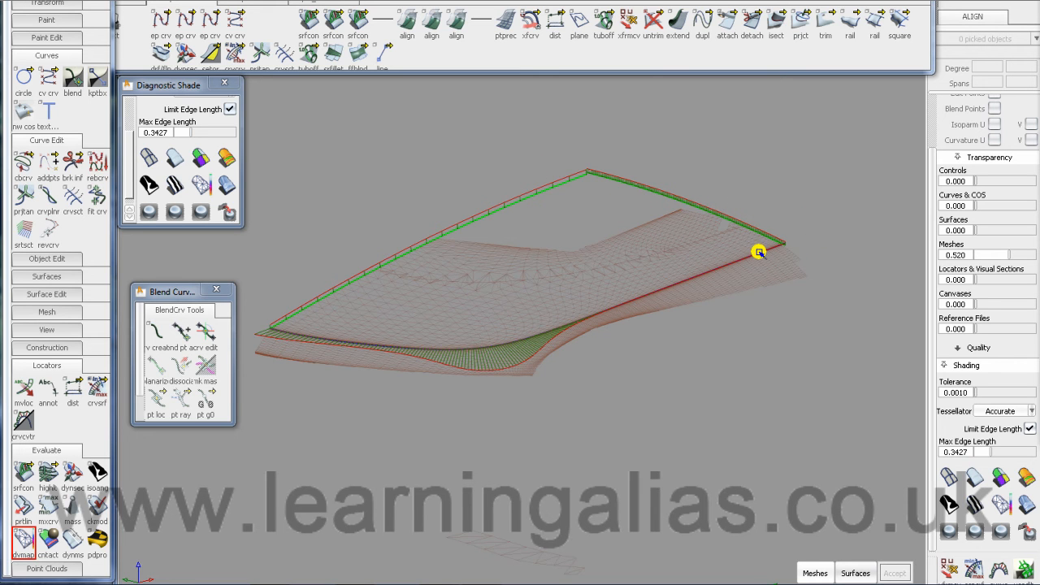
mouse_move(721, 237)
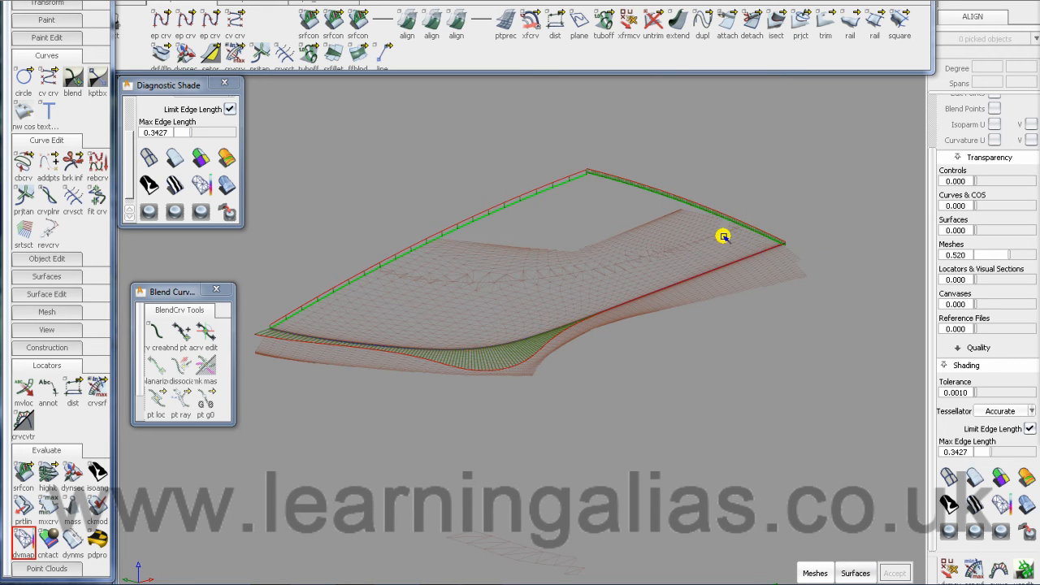
mouse_move(518, 315)
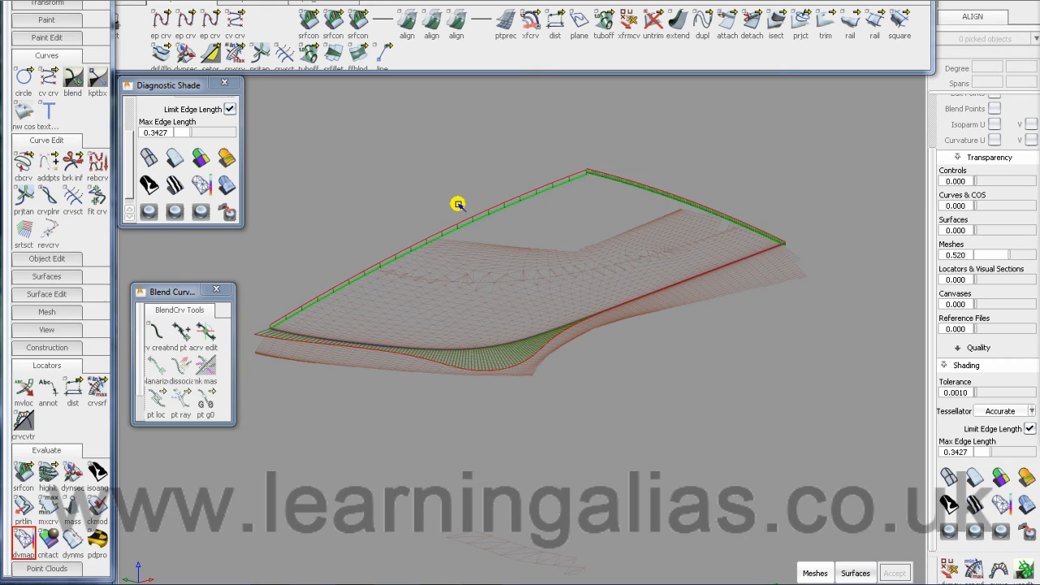
mouse_move(791, 211)
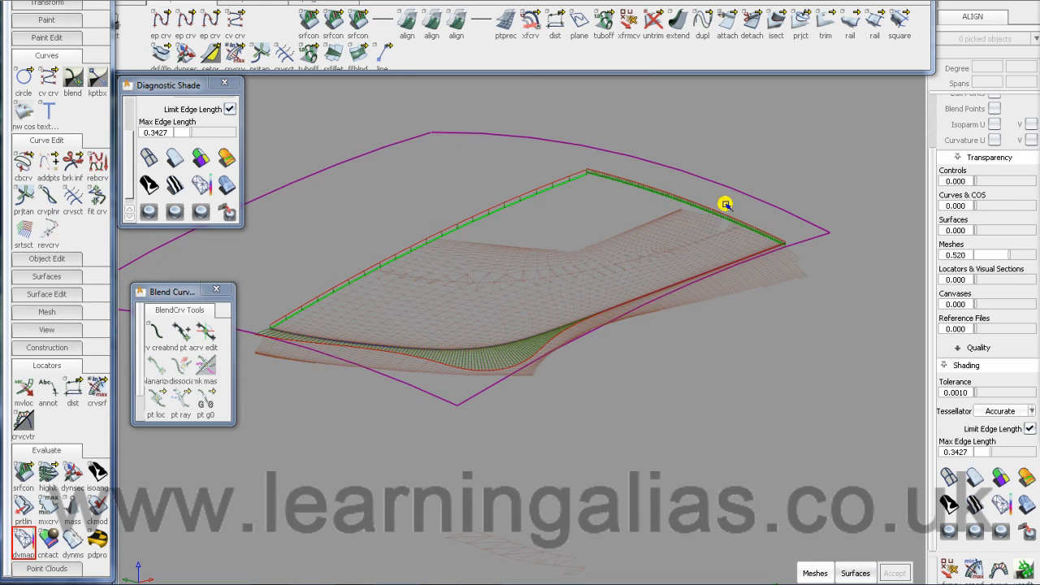
mouse_move(445, 336)
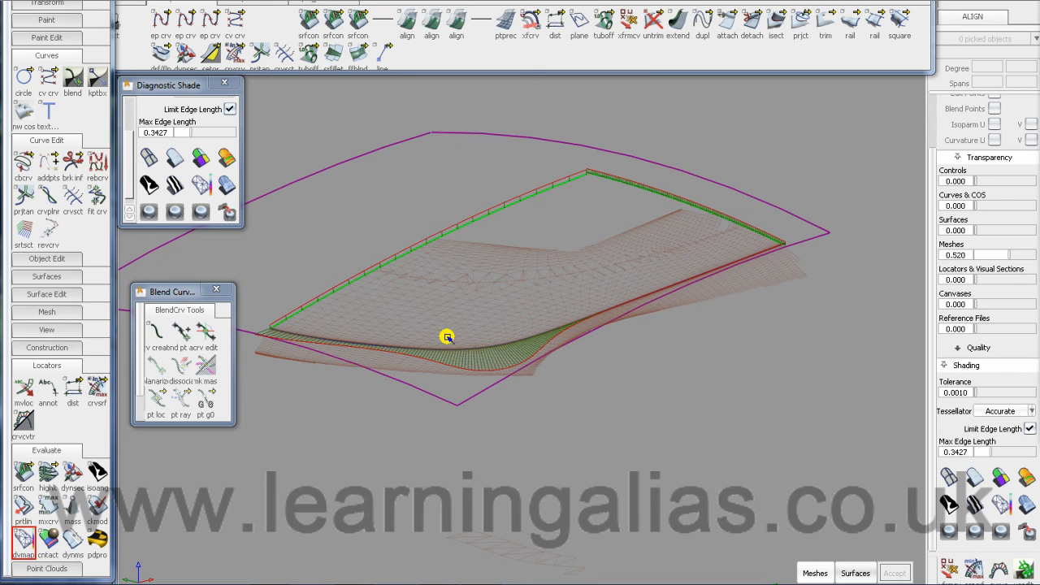
mouse_move(374, 335)
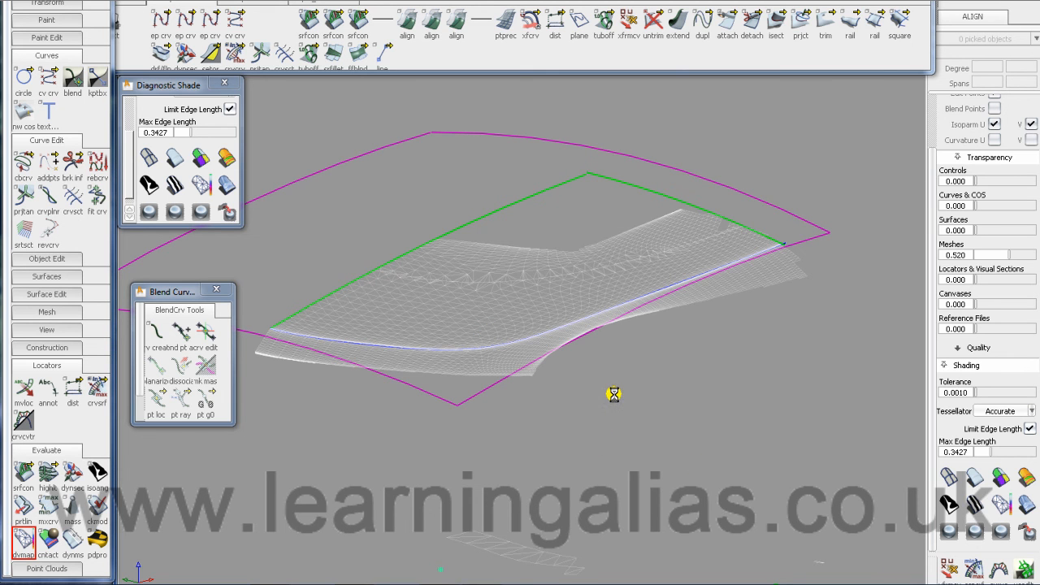
mouse_move(614, 409)
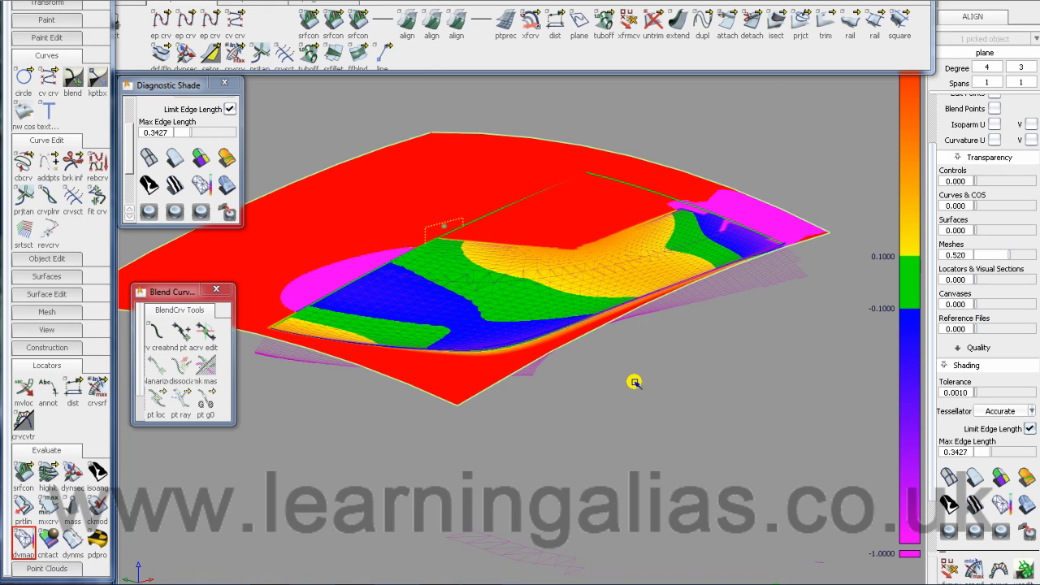
mouse_move(634, 380)
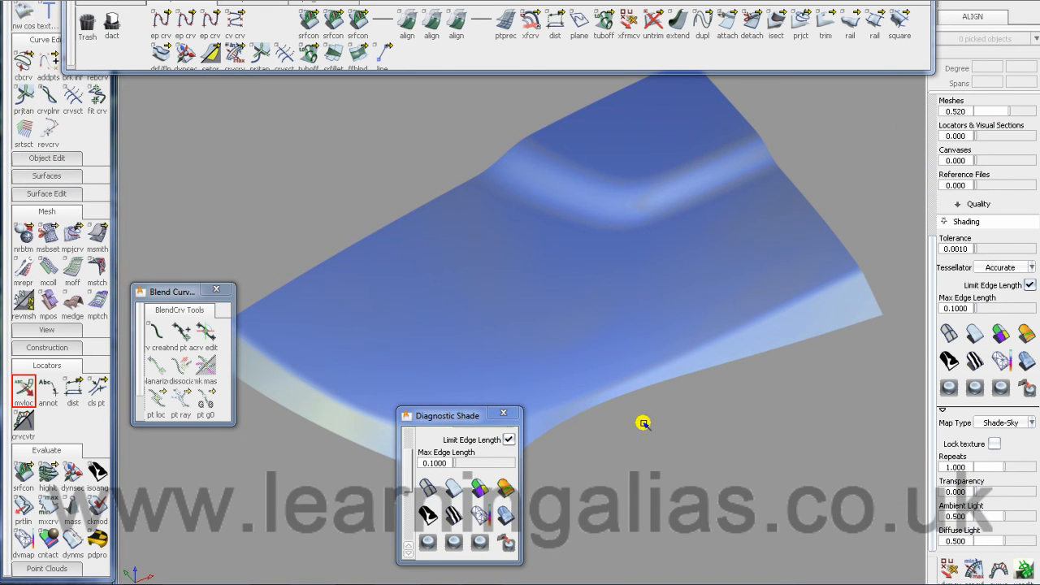
mouse_move(361, 289)
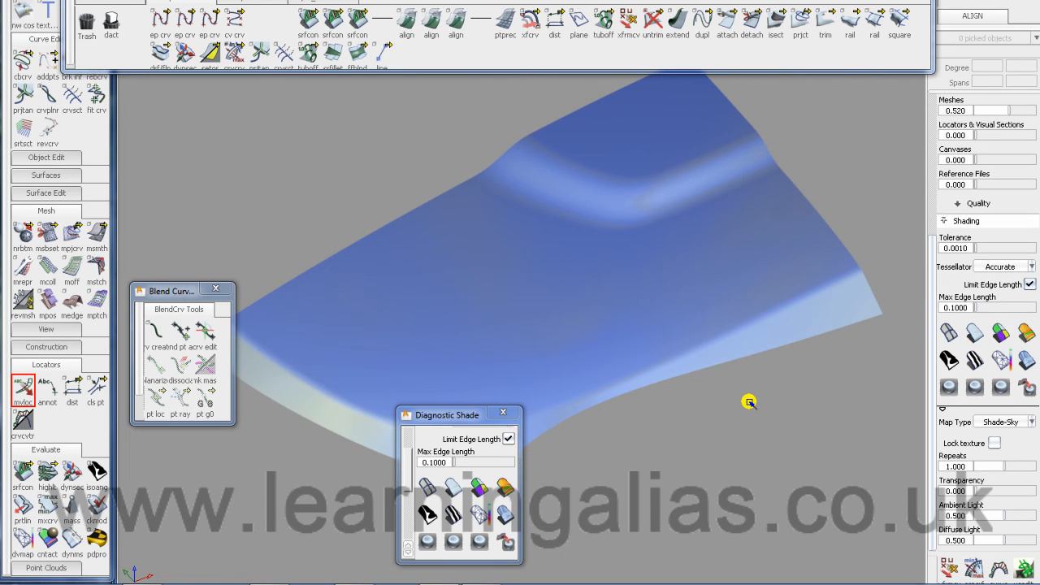
Step: Orbit the shaded hood to inspect the front end, far side, centre bulge and corner
drag(447, 417, 781, 472)
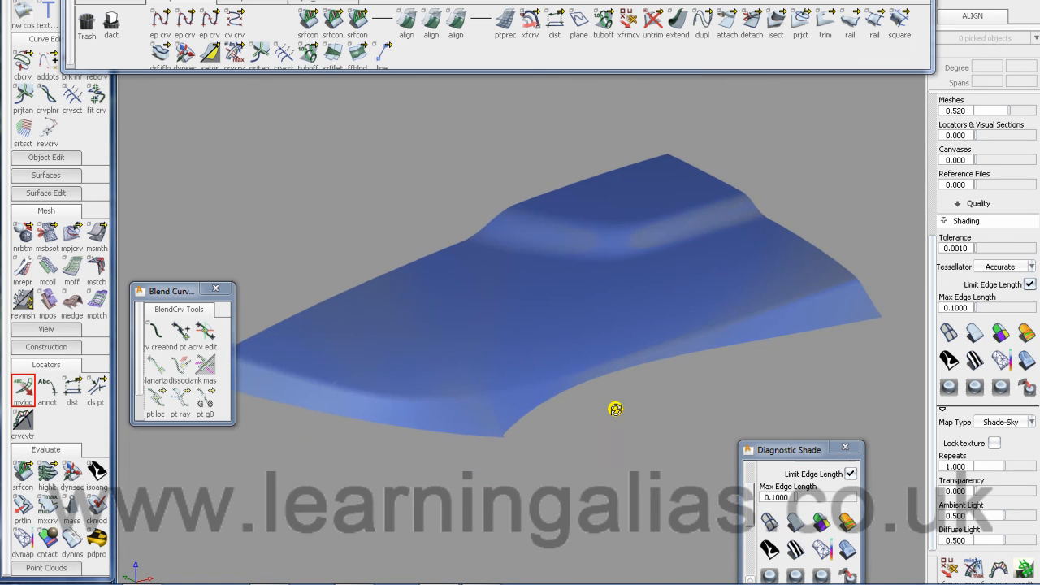
drag(615, 409, 667, 439)
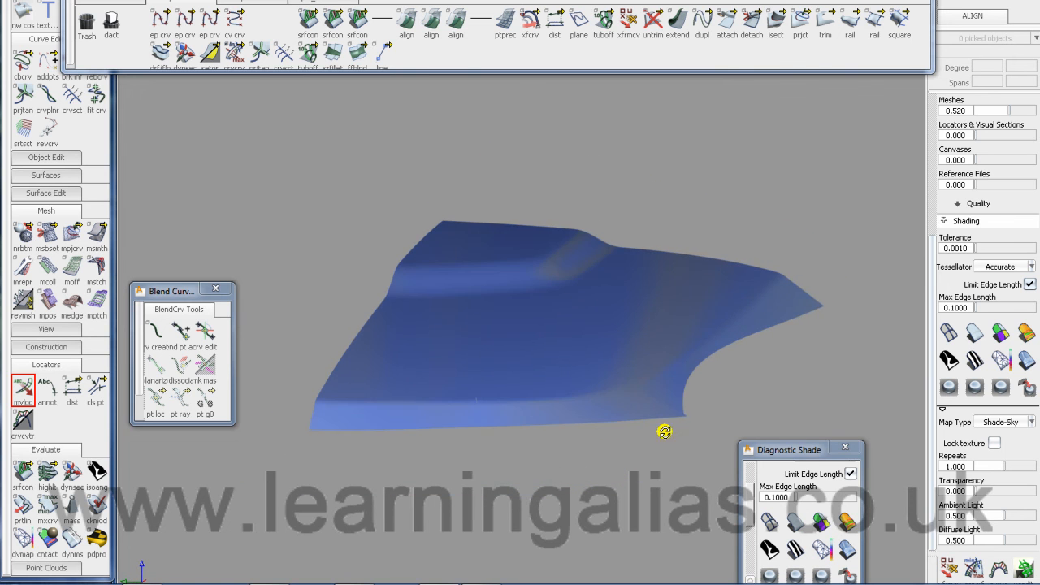
drag(665, 433, 569, 445)
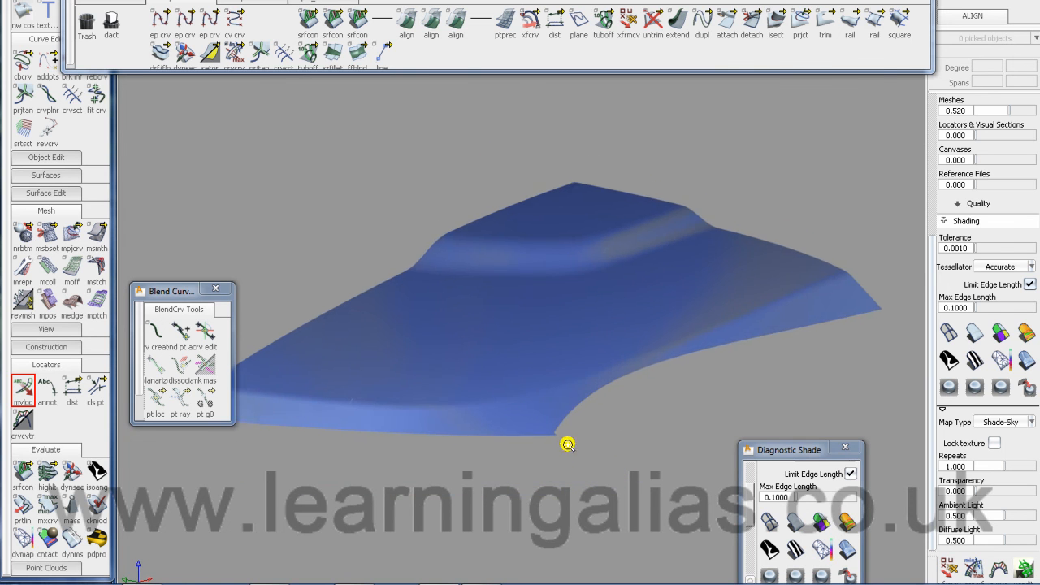
drag(569, 445, 582, 482)
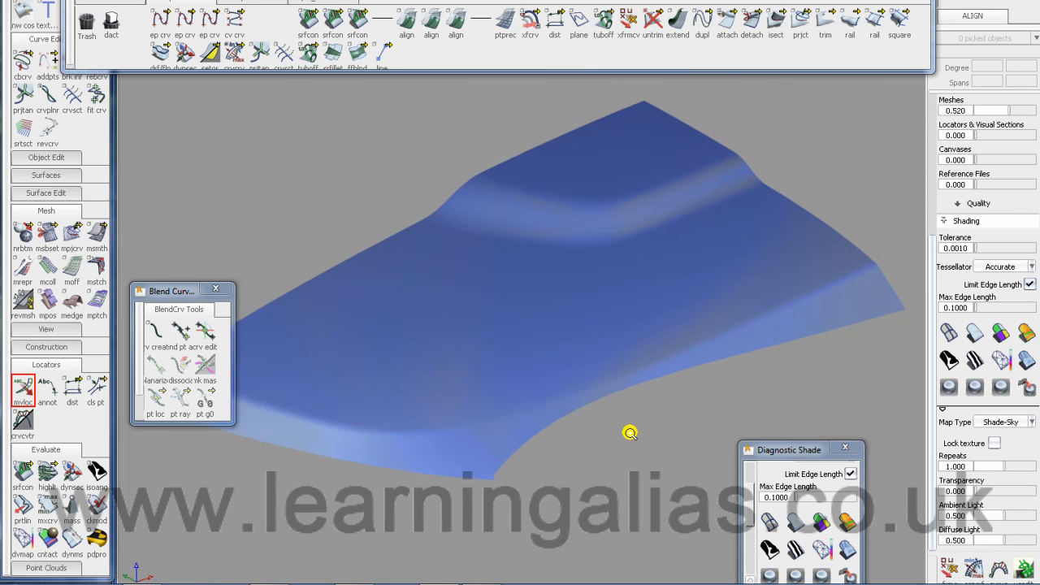
drag(631, 433, 654, 389)
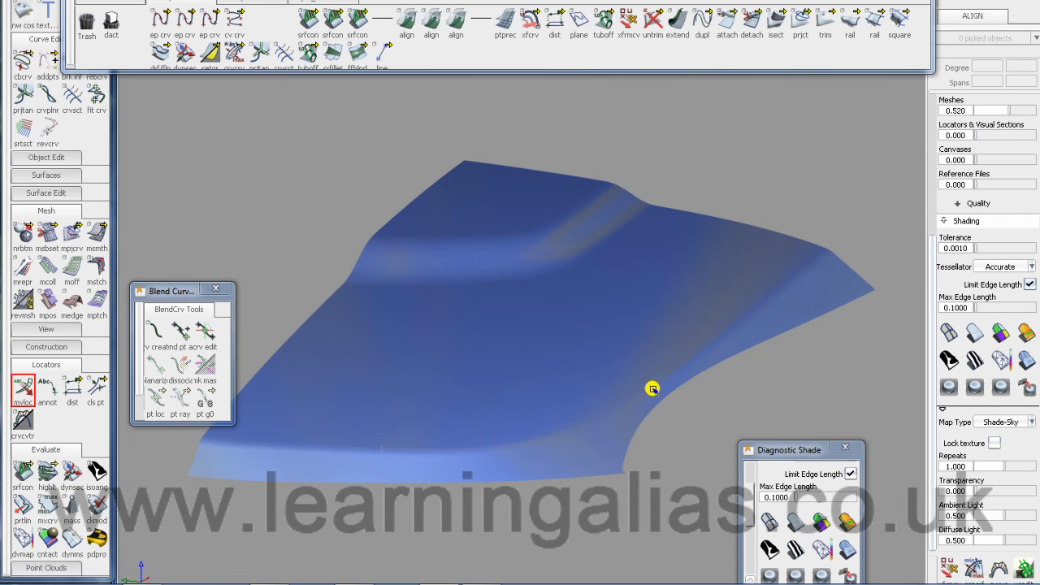